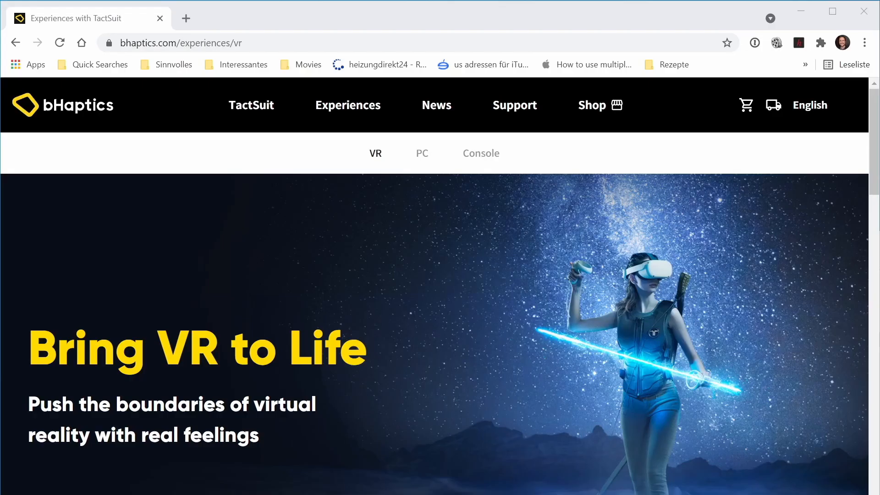
- Scroll down through the Explore TactSuit Compatible VR Games grid on bhaptics.com
scroll(down, 3)
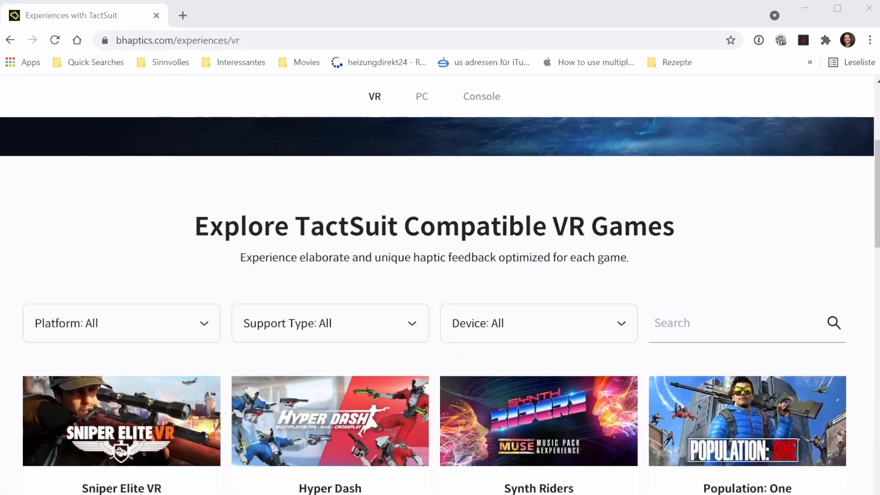
scroll(down, 3)
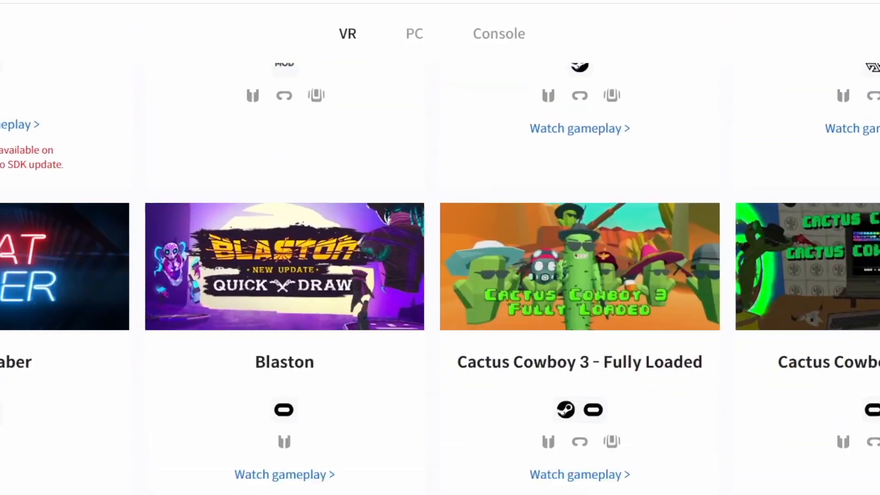
scroll(down, 3)
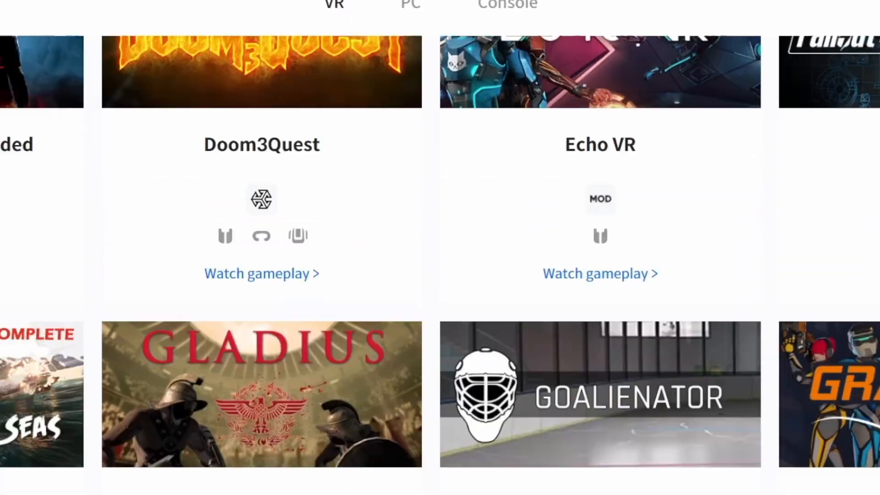
scroll(down, 3)
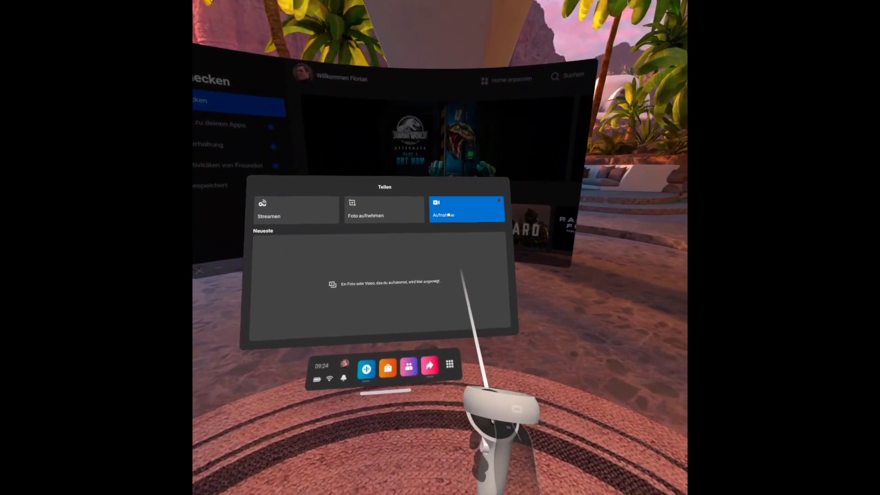
- Start recording the headset view from the Quest Share panel
click(466, 209)
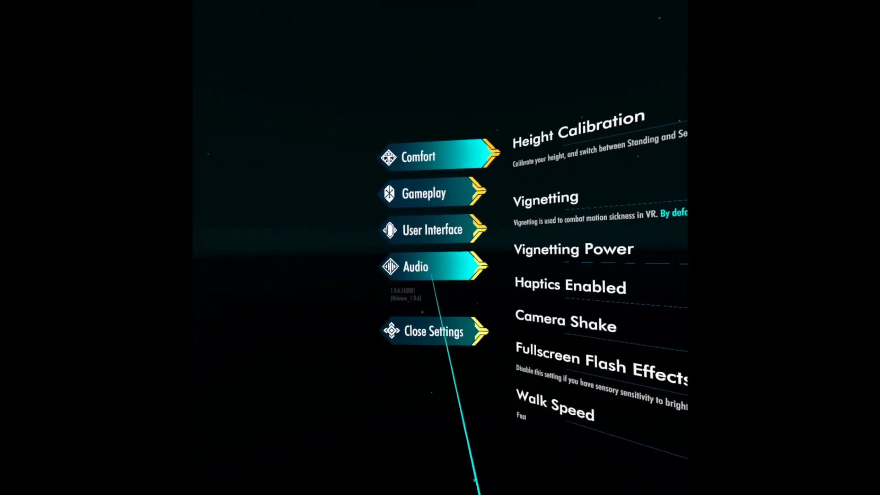
- Check the Comfort options including Haptics Enabled in Until You Fall's settings
click(432, 266)
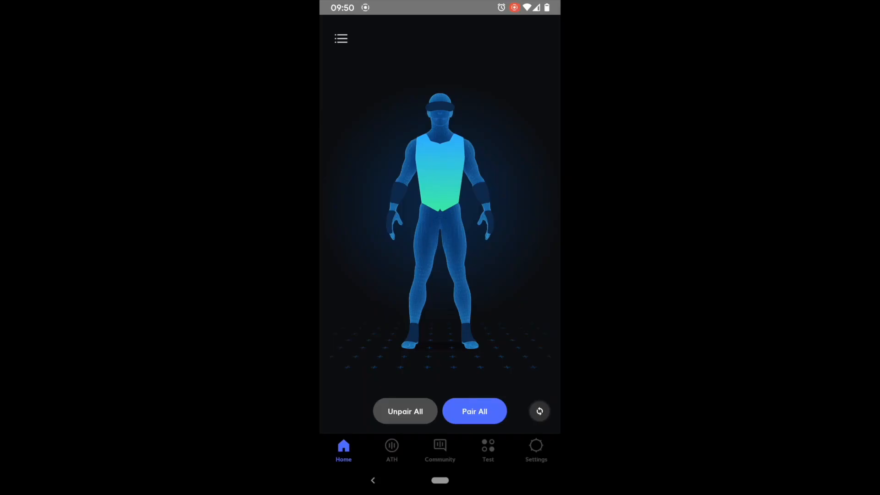
- Find and select Until You Fall in the Audio to Haptic Profile list on the ATH screen
click(391, 449)
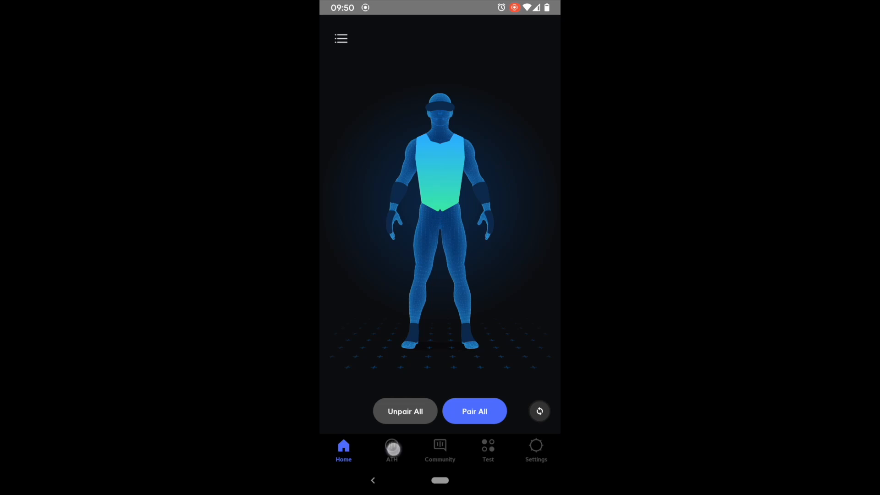
click(391, 449)
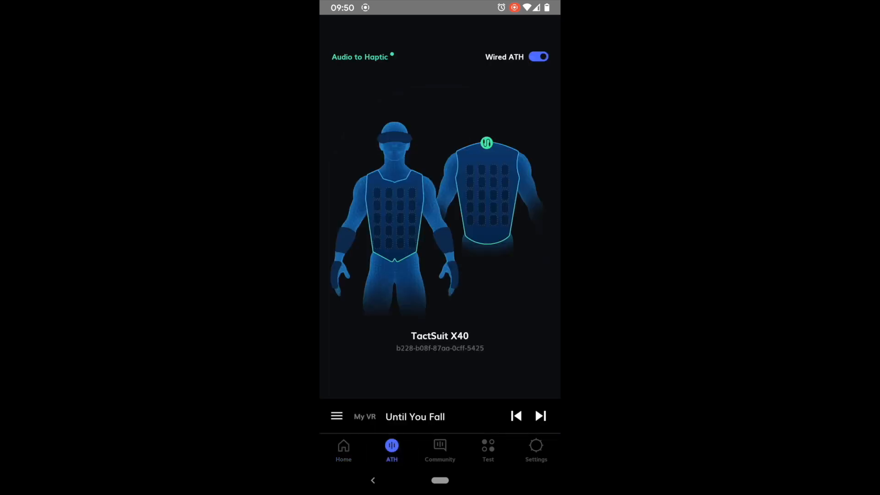
click(359, 57)
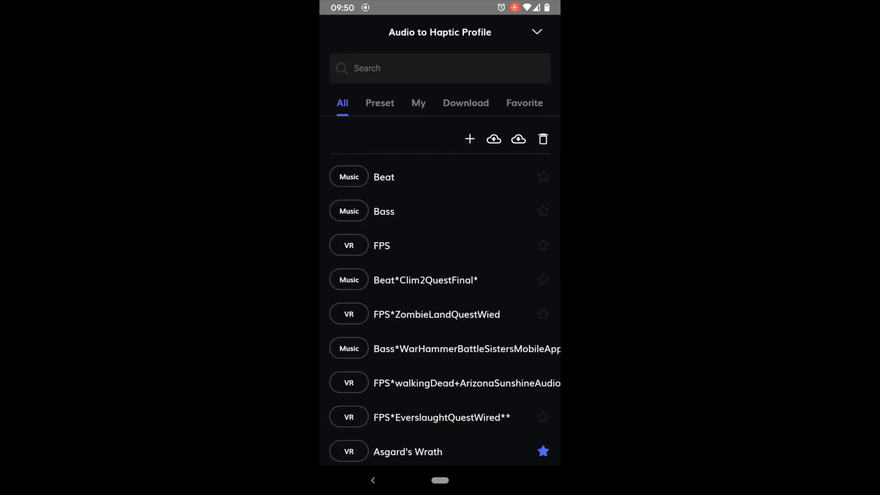
scroll(down, 3)
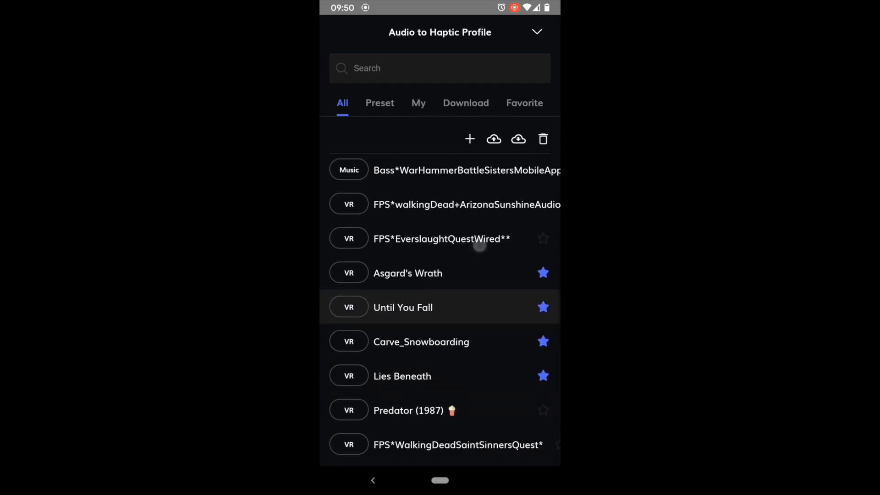
scroll(down, 3)
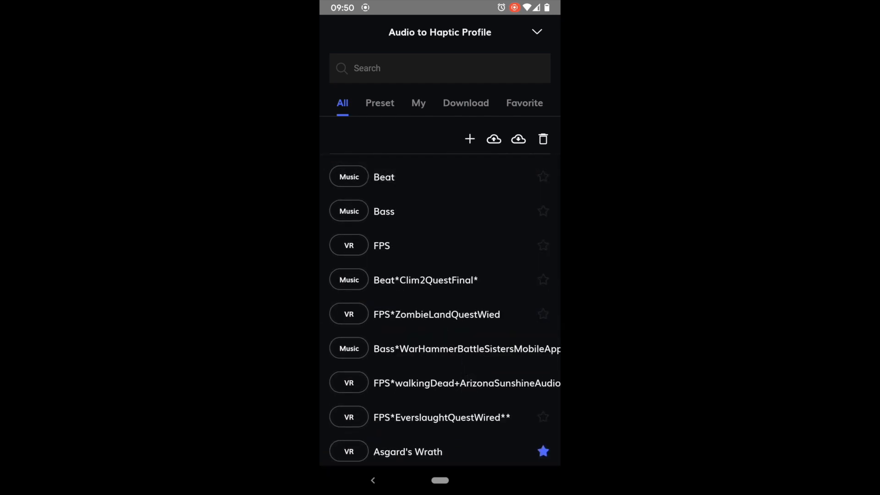
click(469, 138)
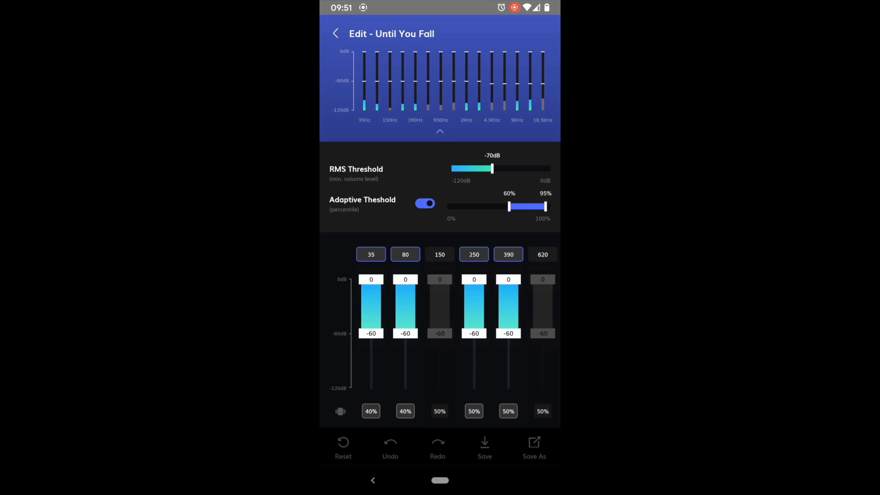
- Toggle the profile's active frequency bands, leaving the 13K band at -70 dB and 20%
click(474, 254)
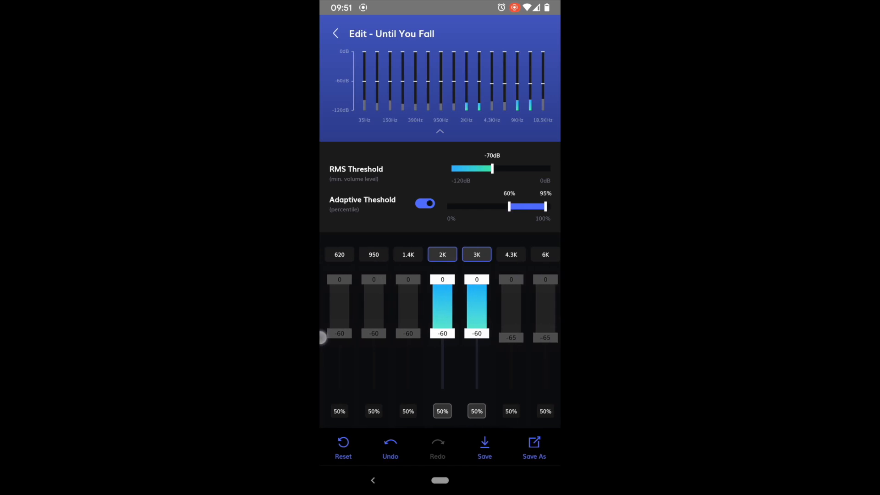
scroll(left, 3)
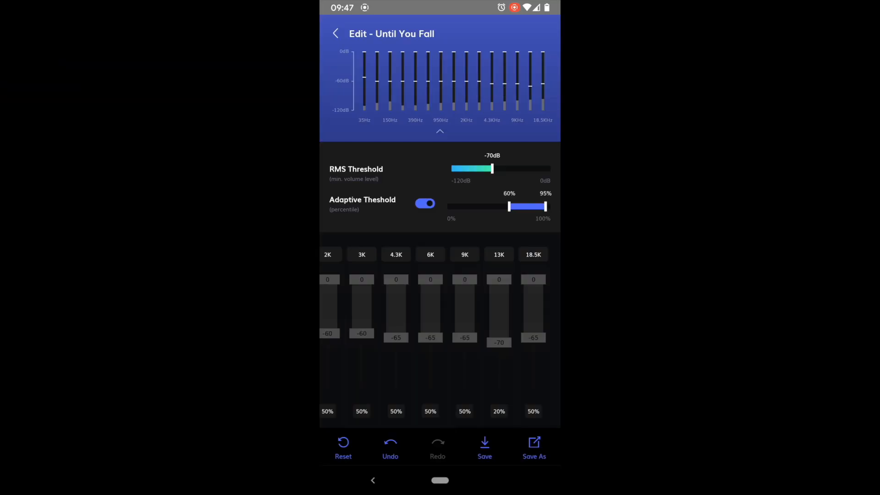
- Assign the 35 Hz band to the lower front and back vest motors in the motor mapping view
click(498, 254)
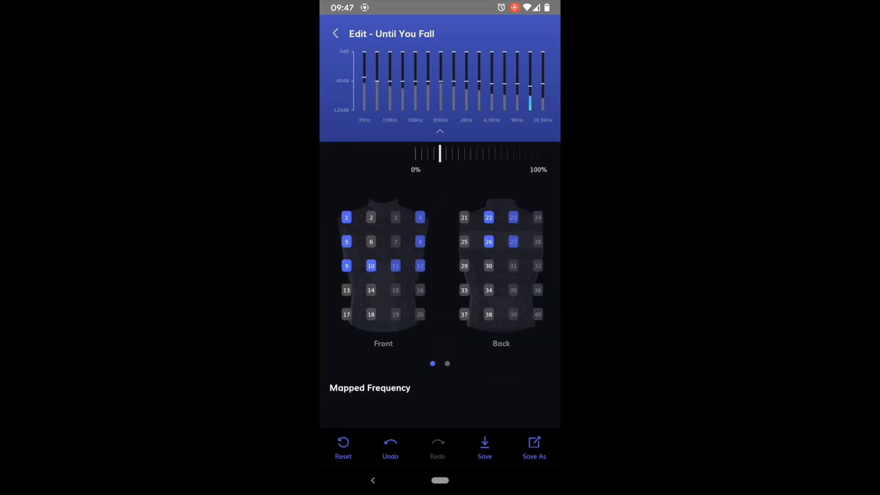
click(440, 131)
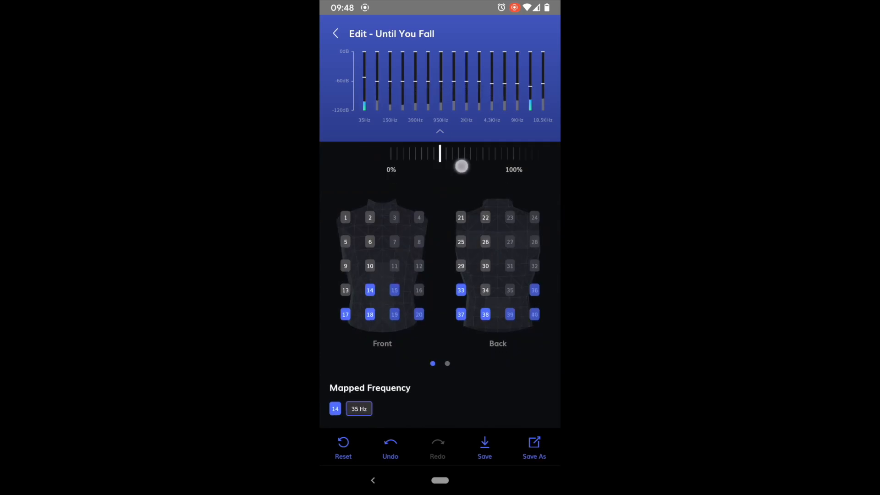
- Save the edited Until You Fall profile to My profiles from the bottom of the editor
scroll(down, 3)
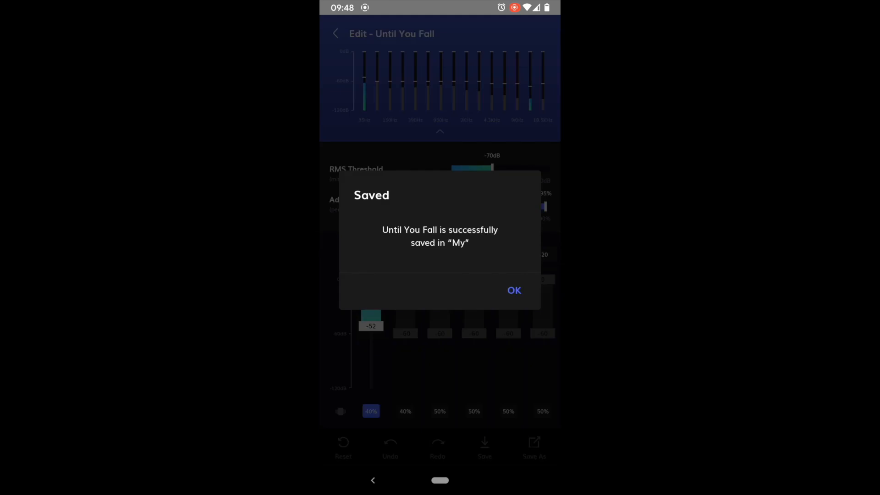
- Begin the community upload with the description 'Calibrated for the volume of 9/15.'
click(513, 291)
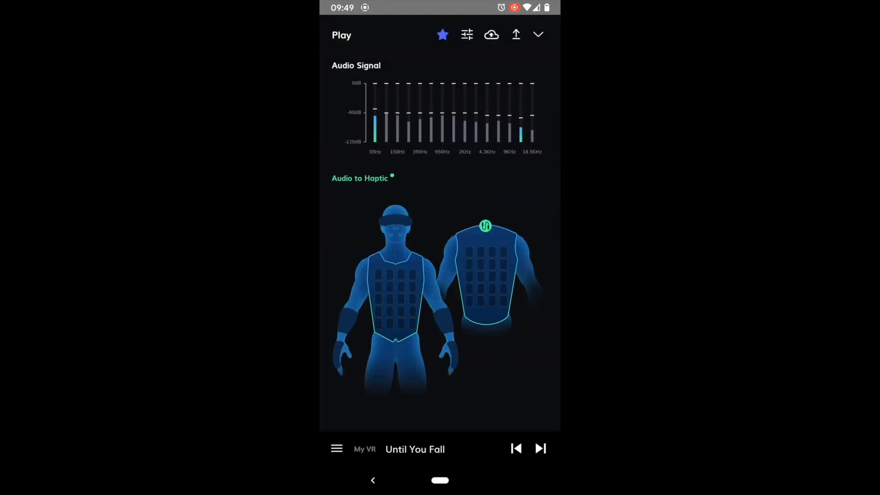
click(515, 33)
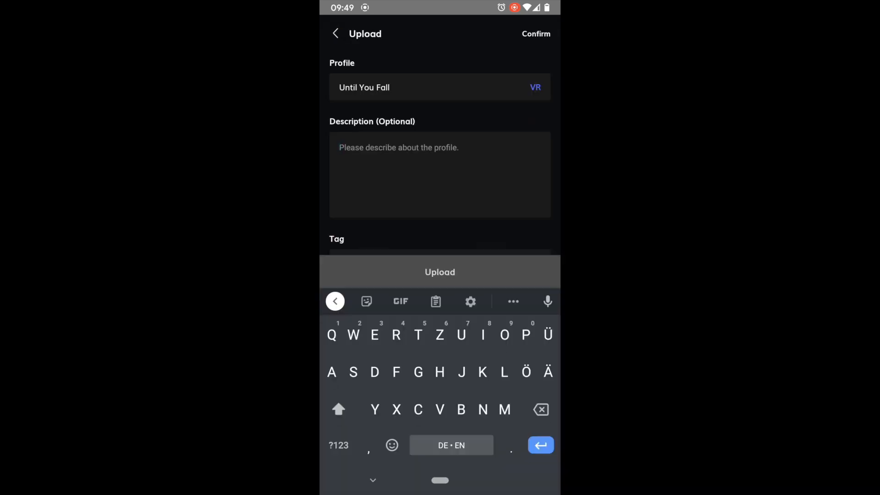
text(Calibrated for the Oculus Quest 2 with a)
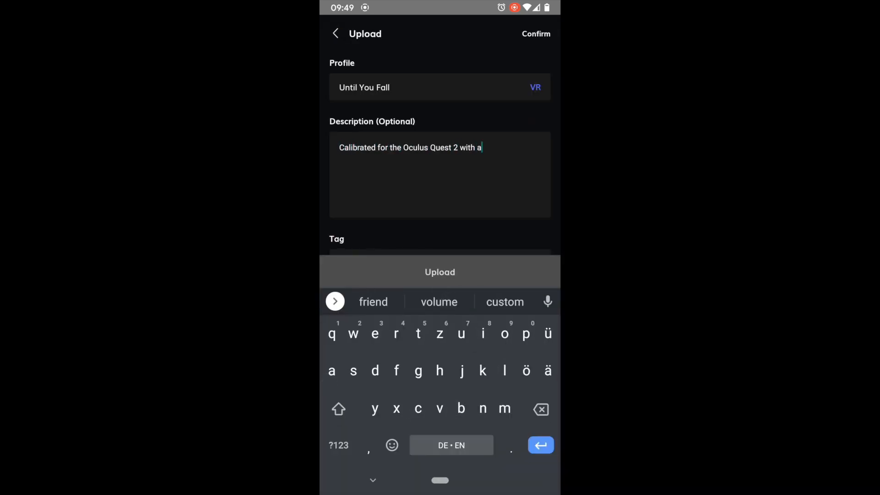
text(volume of 9/15.)
text(As)
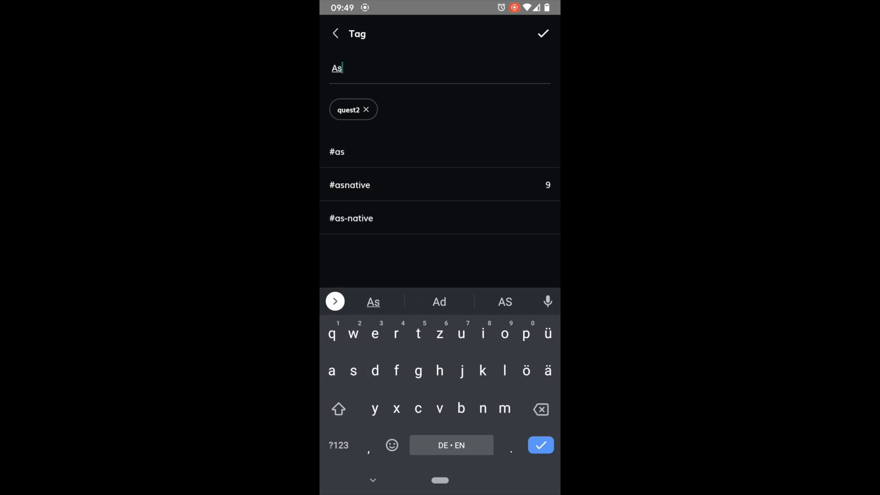
- Add the quest2, asnative and sword tags to the upload
click(349, 184)
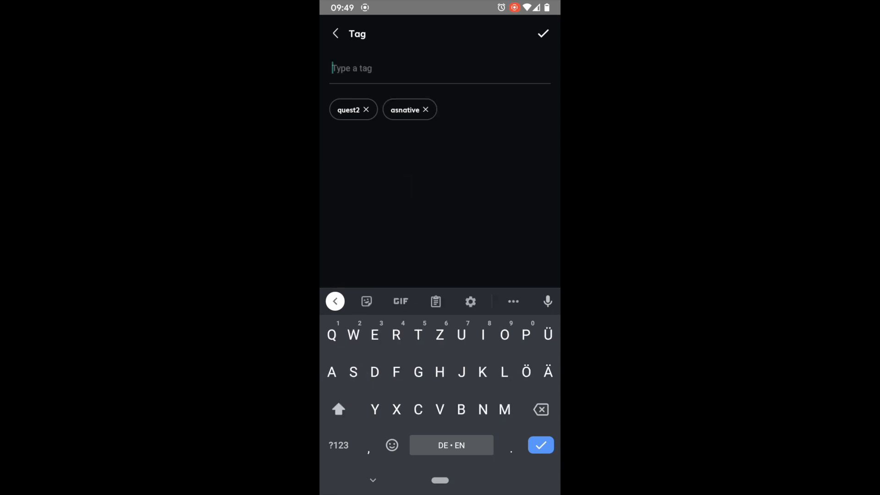
key(Enter)
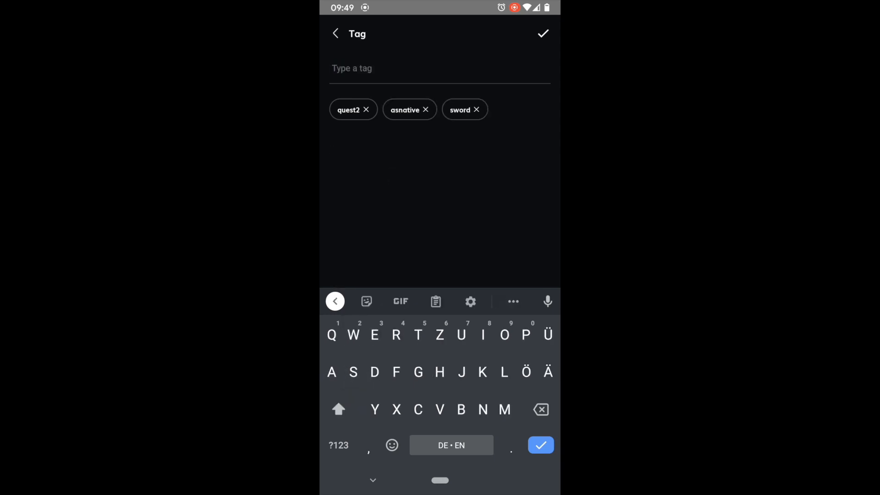